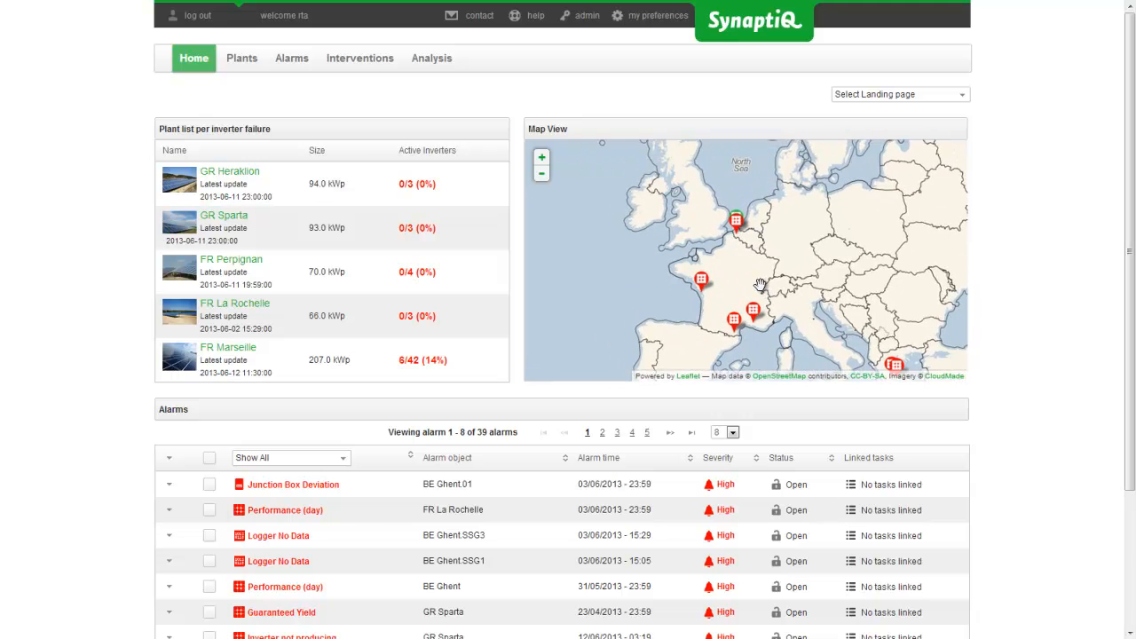
Step: Zoom the home map into Belgium and show BE Brugge's details: 216.0 kWp, 16 Fronius inverters
left_click(541, 157)
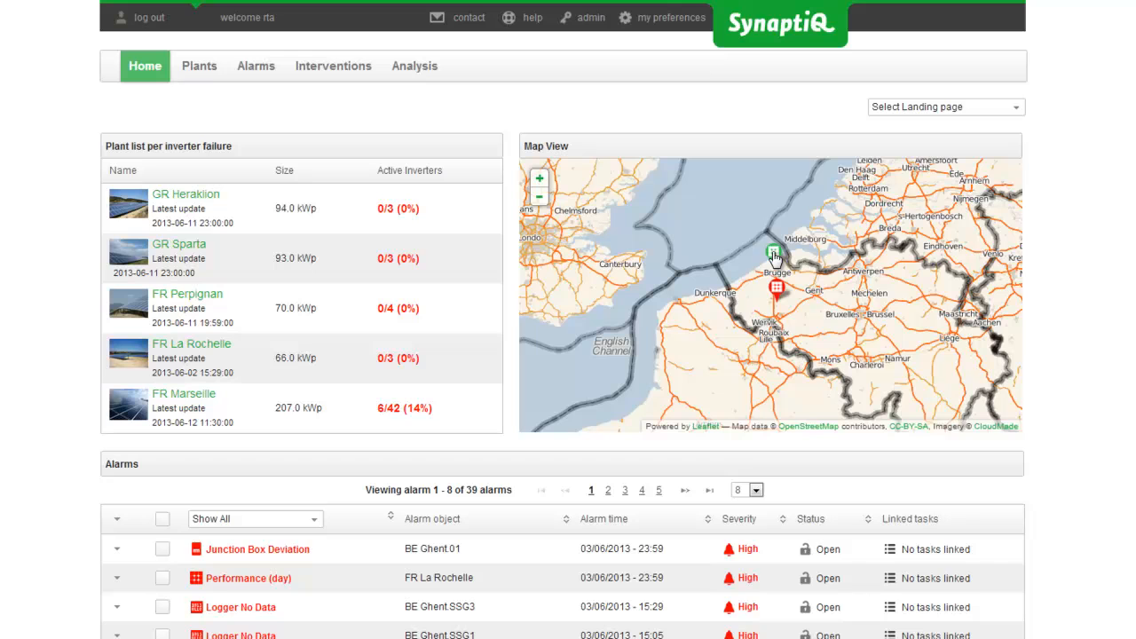
left_click(774, 254)
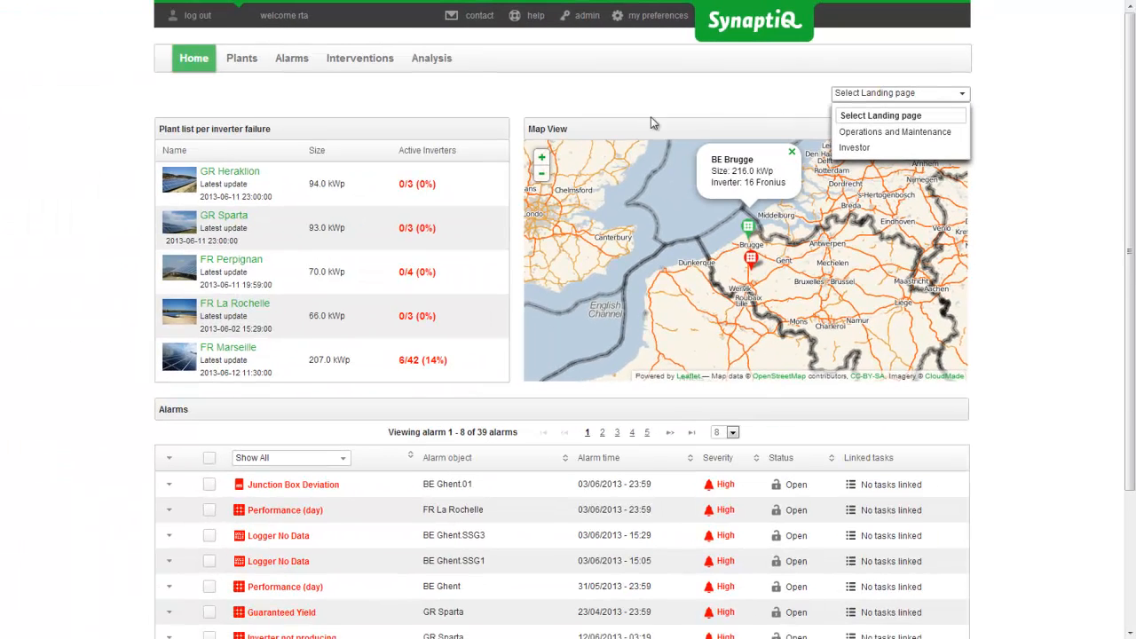
mouse_move(241, 57)
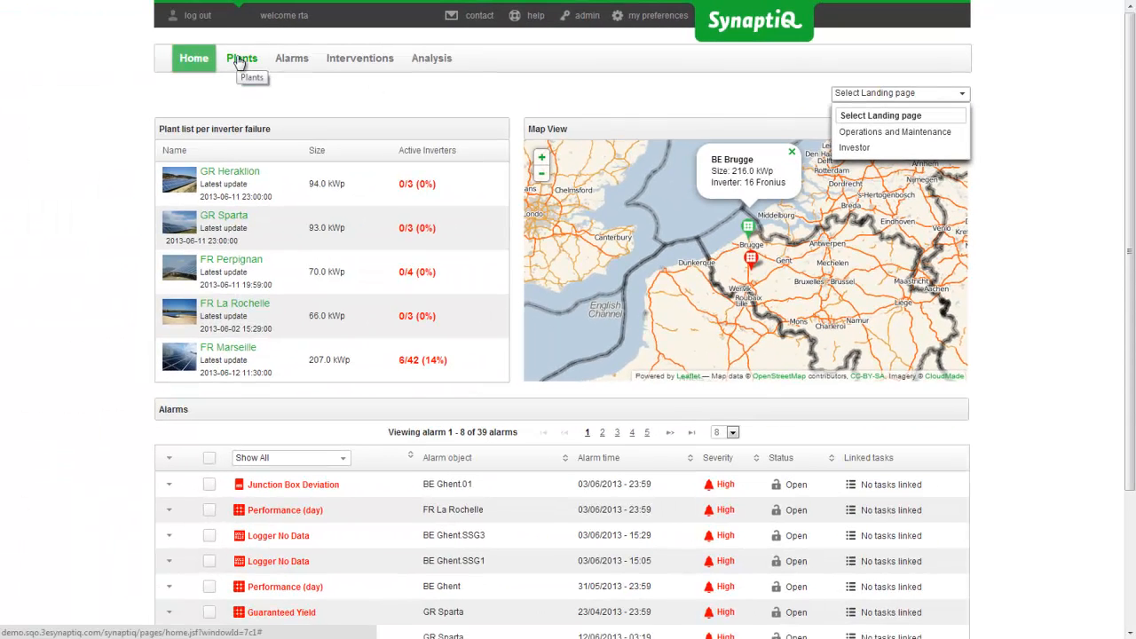
Step: Show all seven plants as cards instead of a list, then go to the Alarms page
left_click(242, 58)
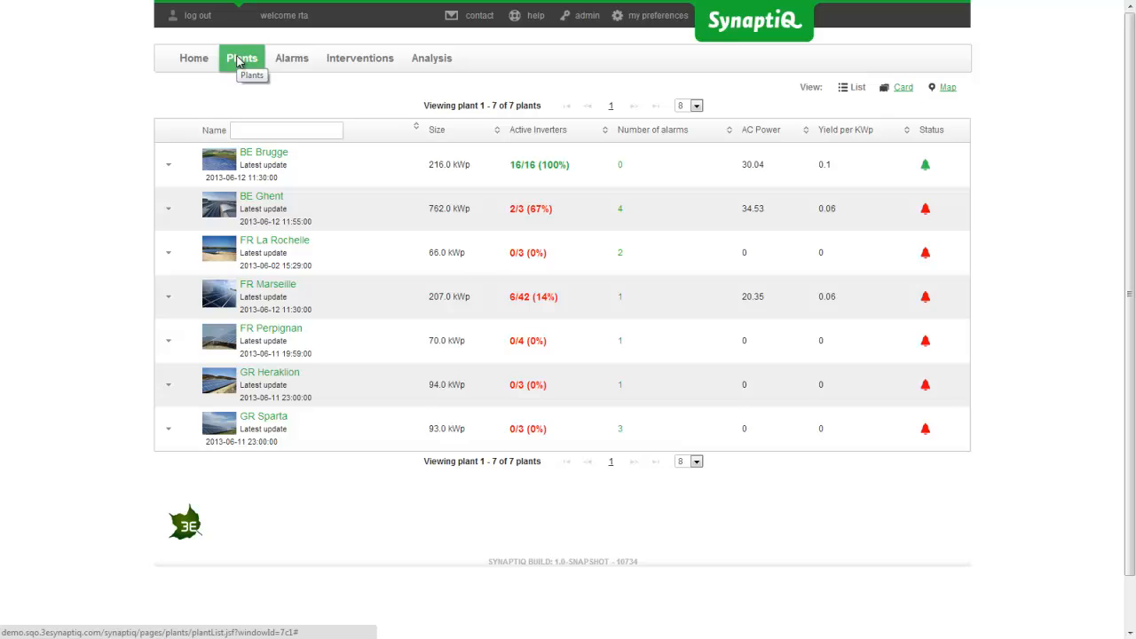
mouse_move(879, 111)
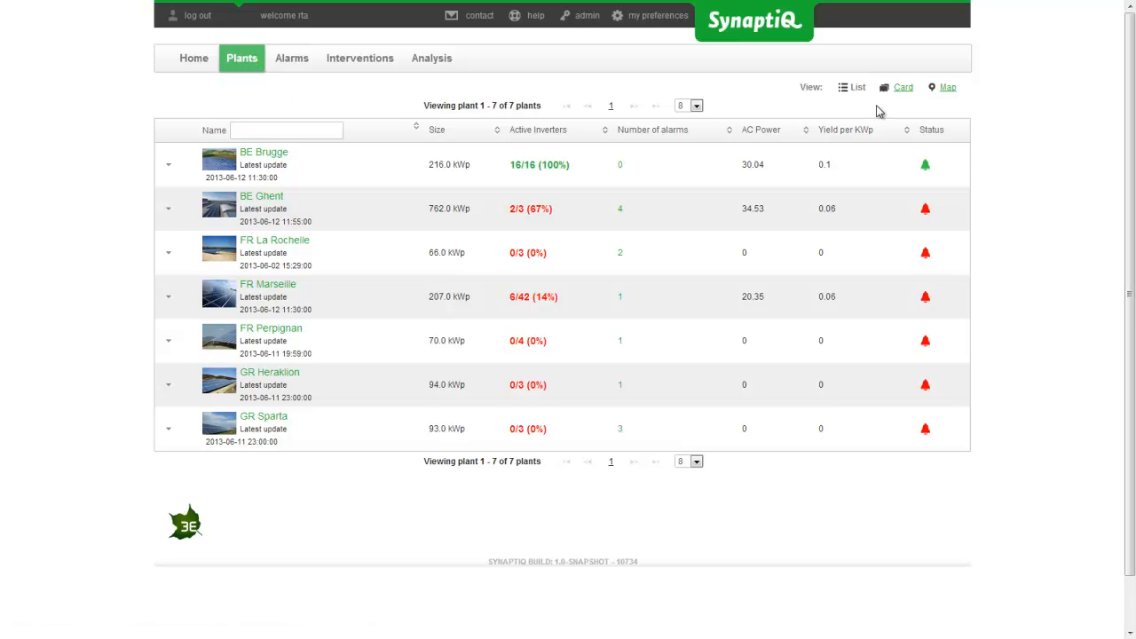
left_click(903, 87)
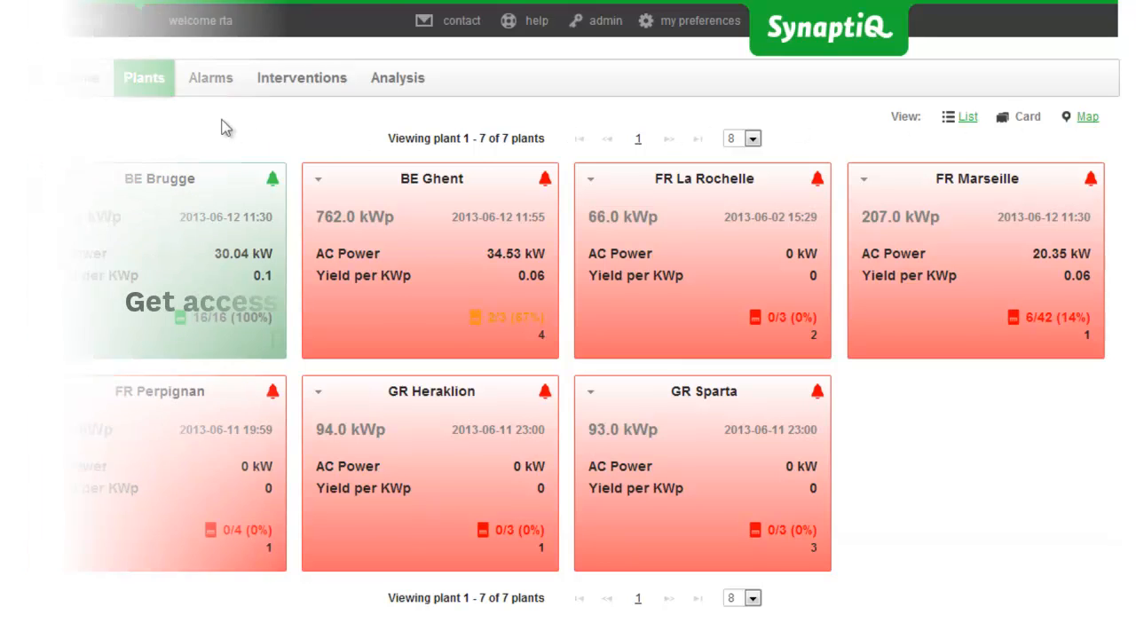
left_click(211, 78)
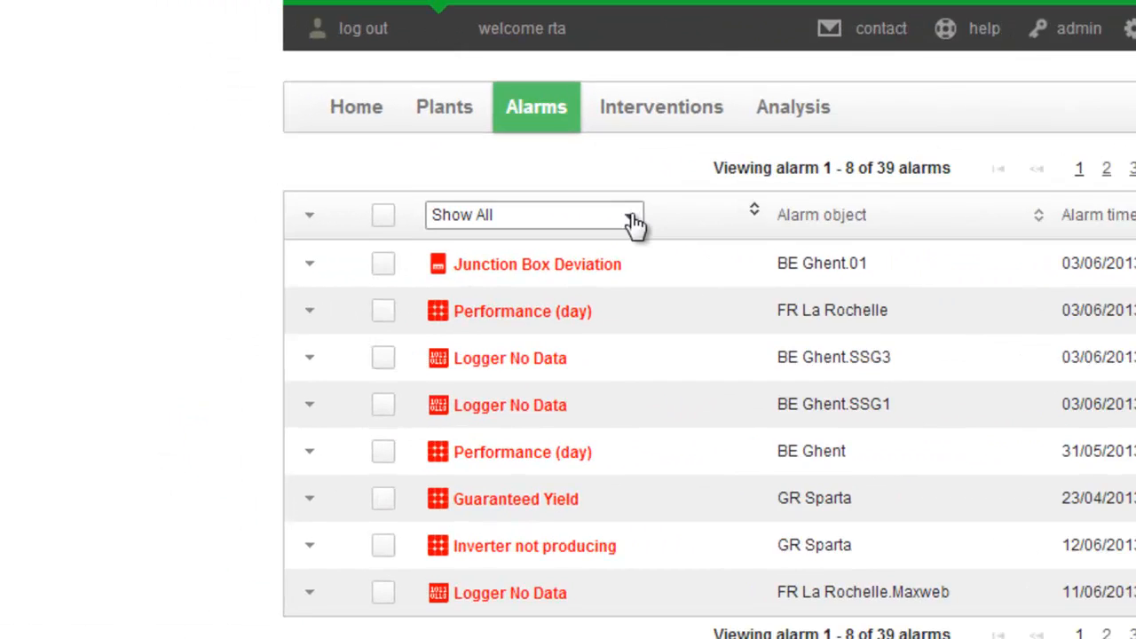
Step: Check the alarm type filter, then bring up the 33 planned interventions
left_click(632, 217)
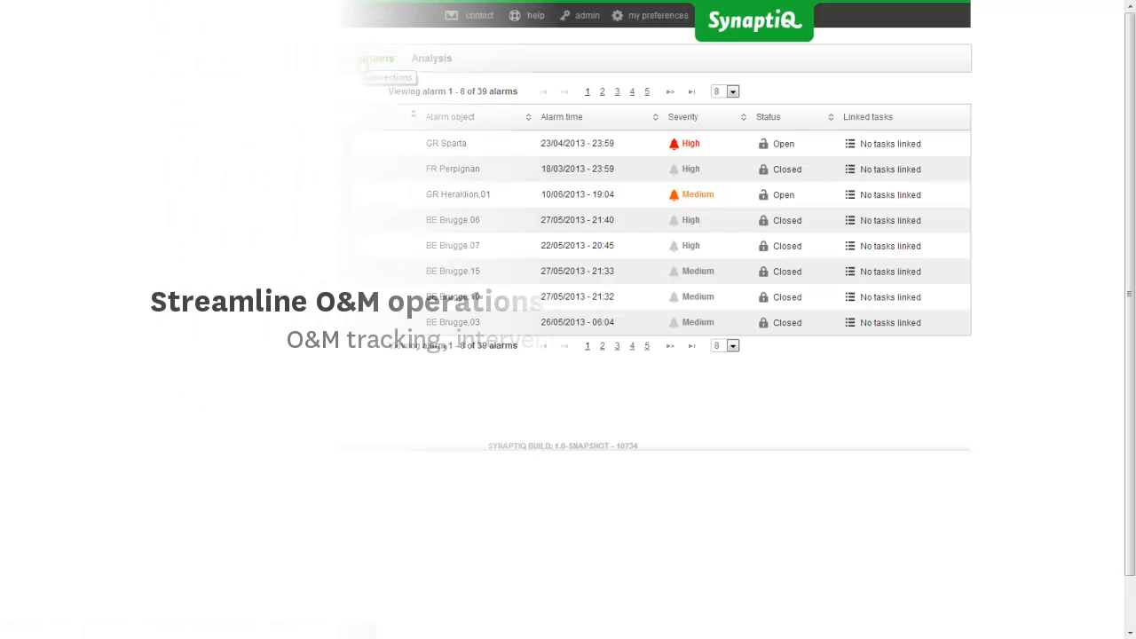
left_click(359, 58)
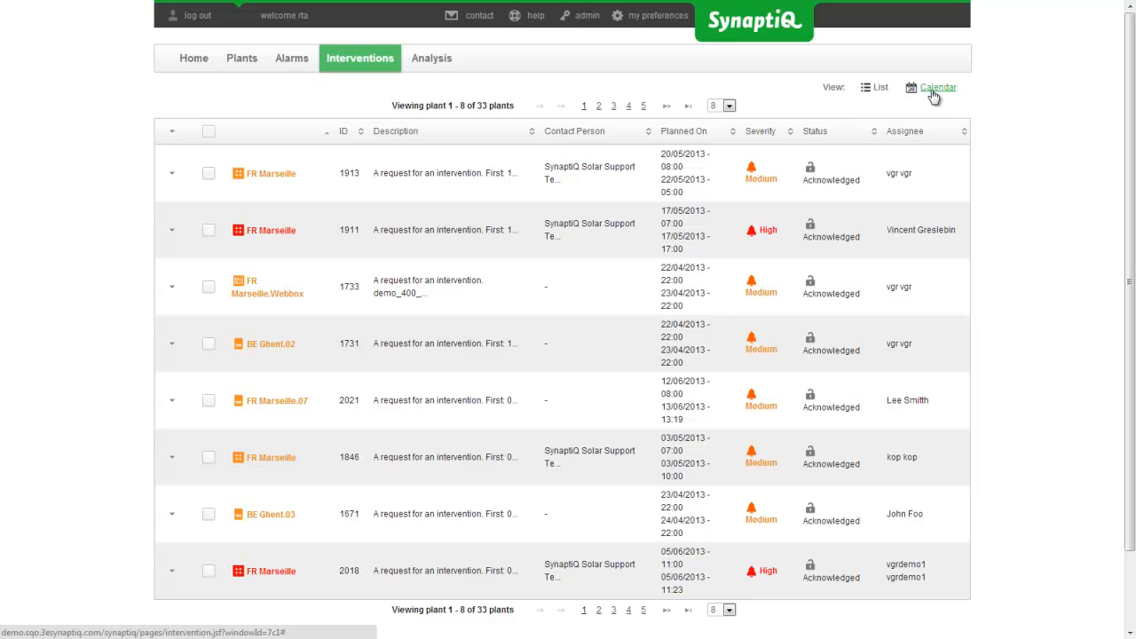
Step: View BE Brugge's logger-change intervention on the June 2013 calendar, then close its details
left_click(932, 87)
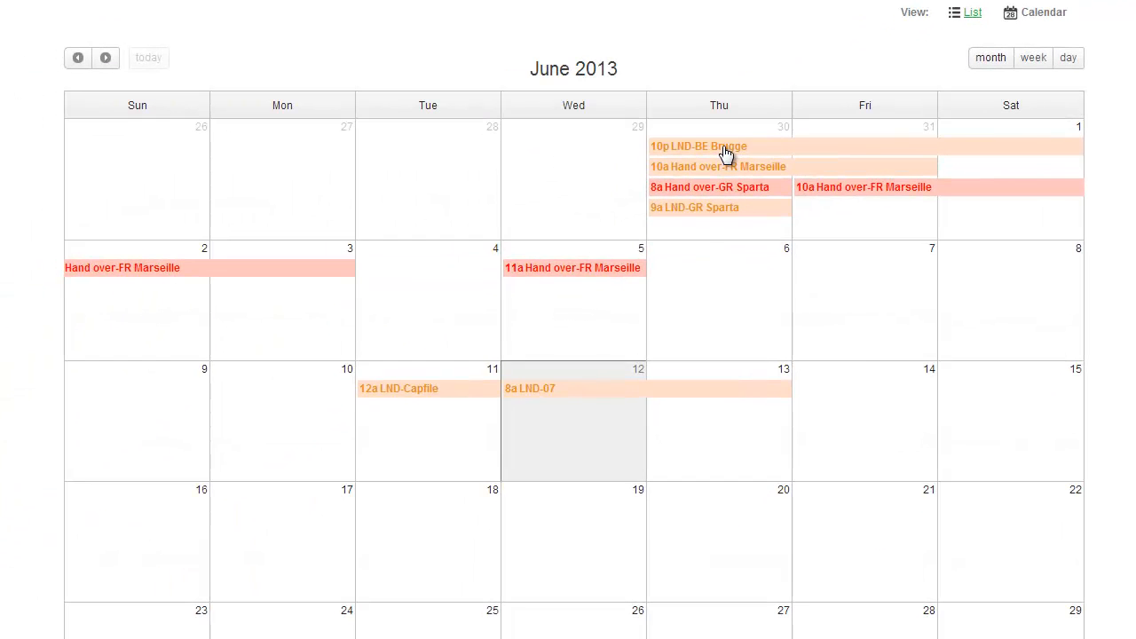
left_click(698, 146)
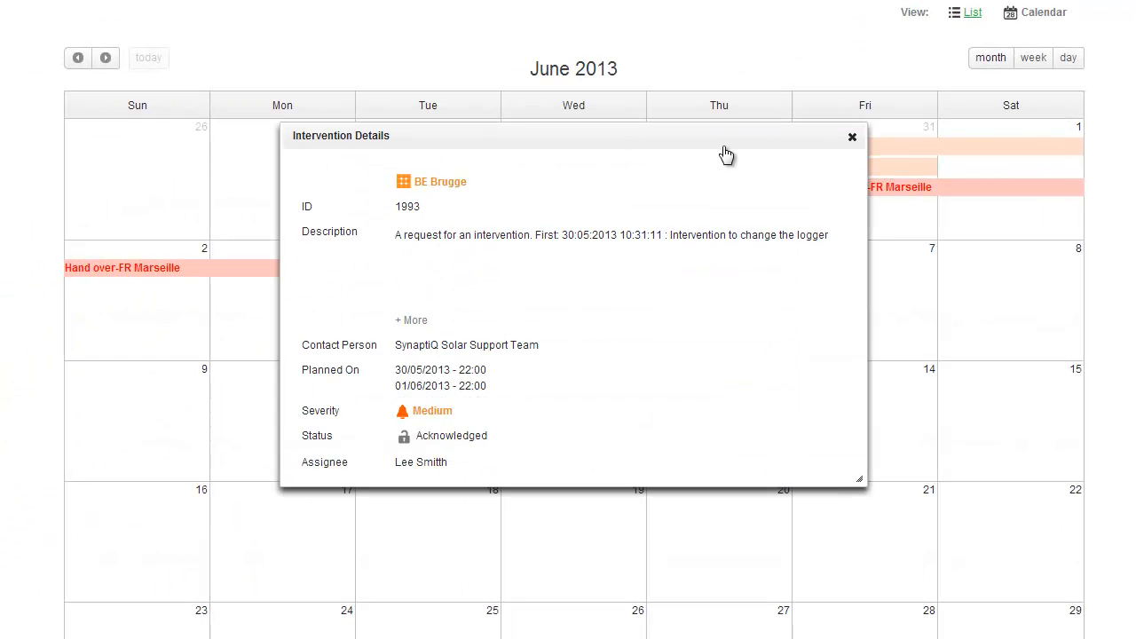
mouse_move(852, 137)
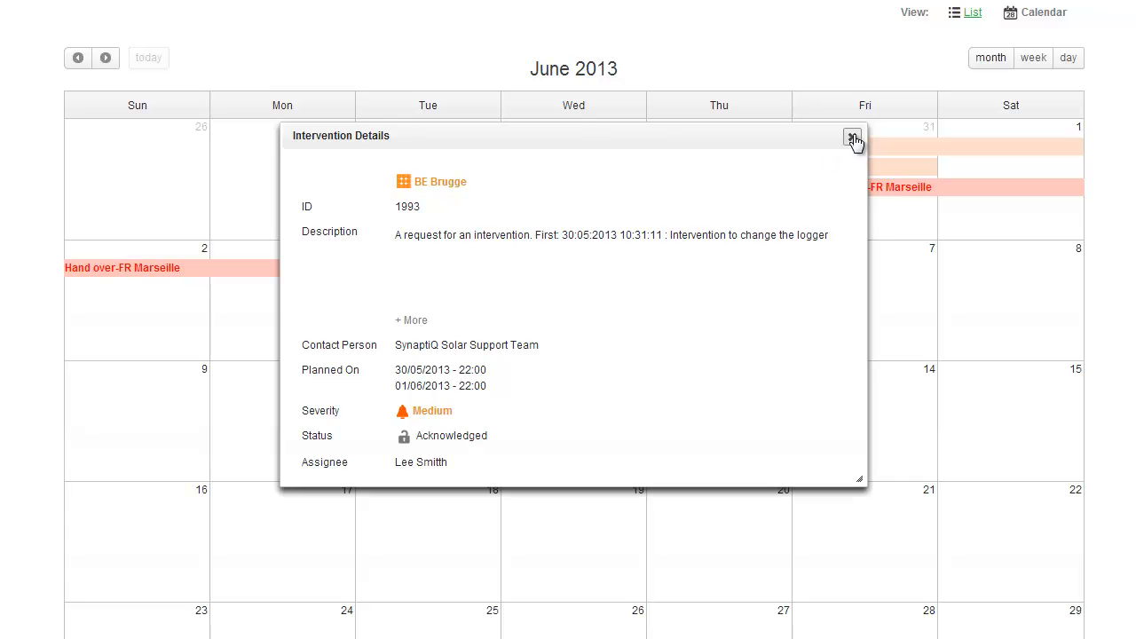
left_click(852, 135)
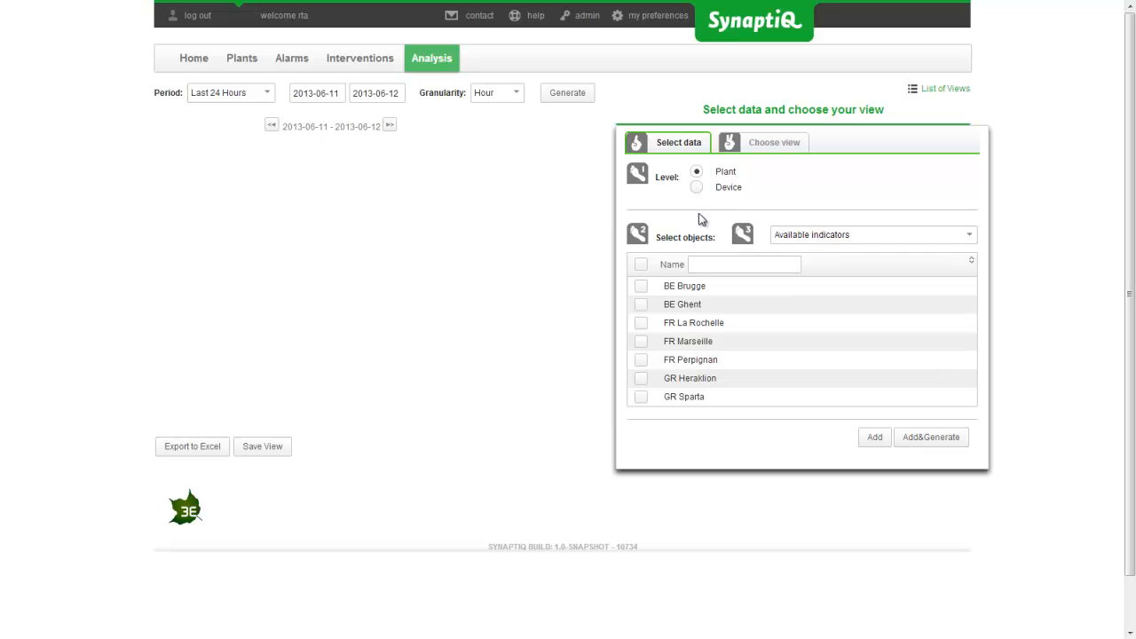
Step: Select BE Ghent and add the Irradiation Actual and Yield Expected indicators
left_click(641, 304)
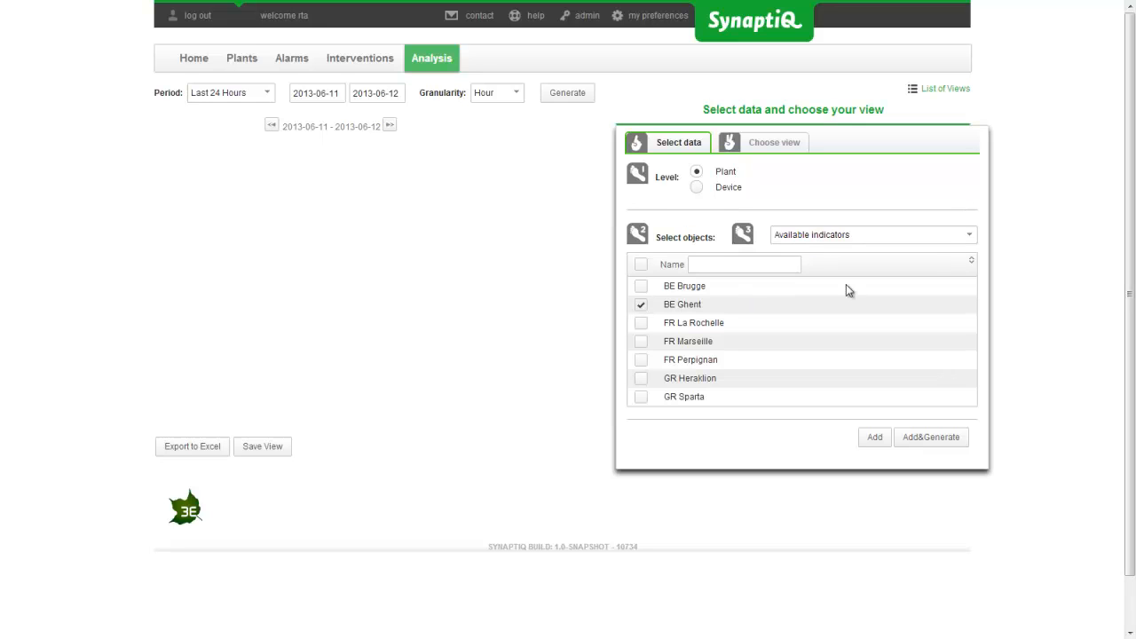
left_click(870, 235)
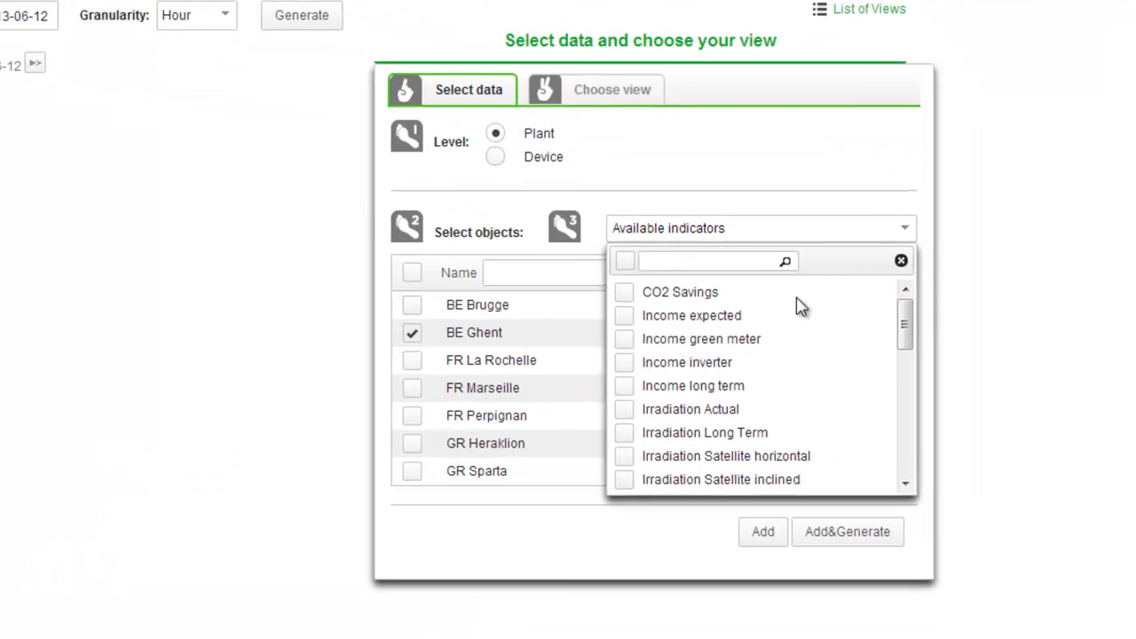
left_click(620, 410)
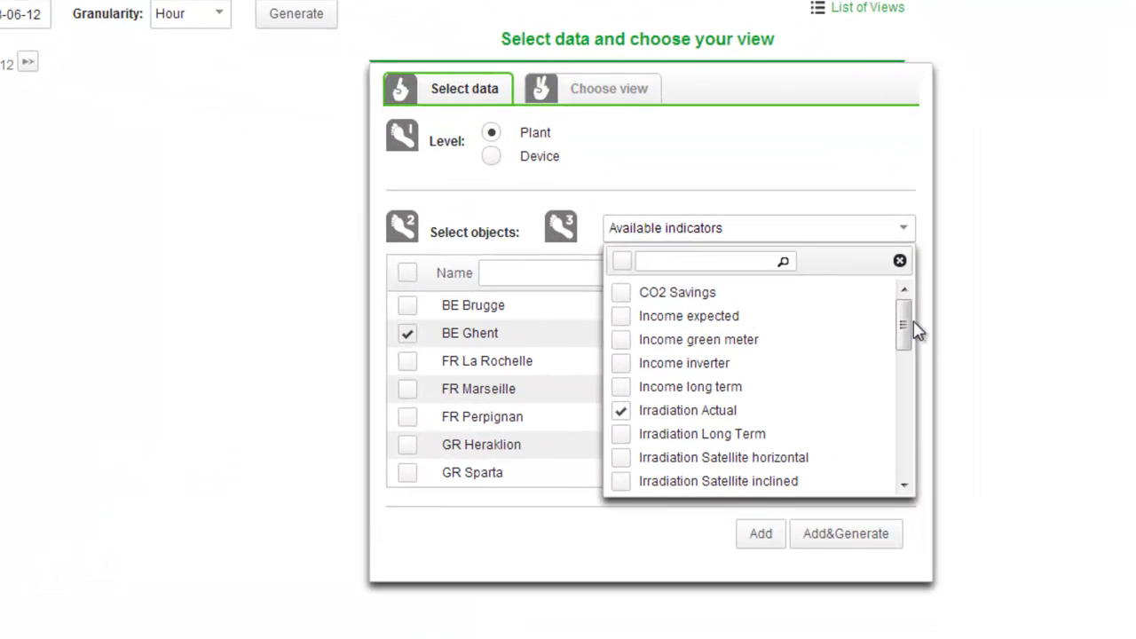
scroll("down", 3)
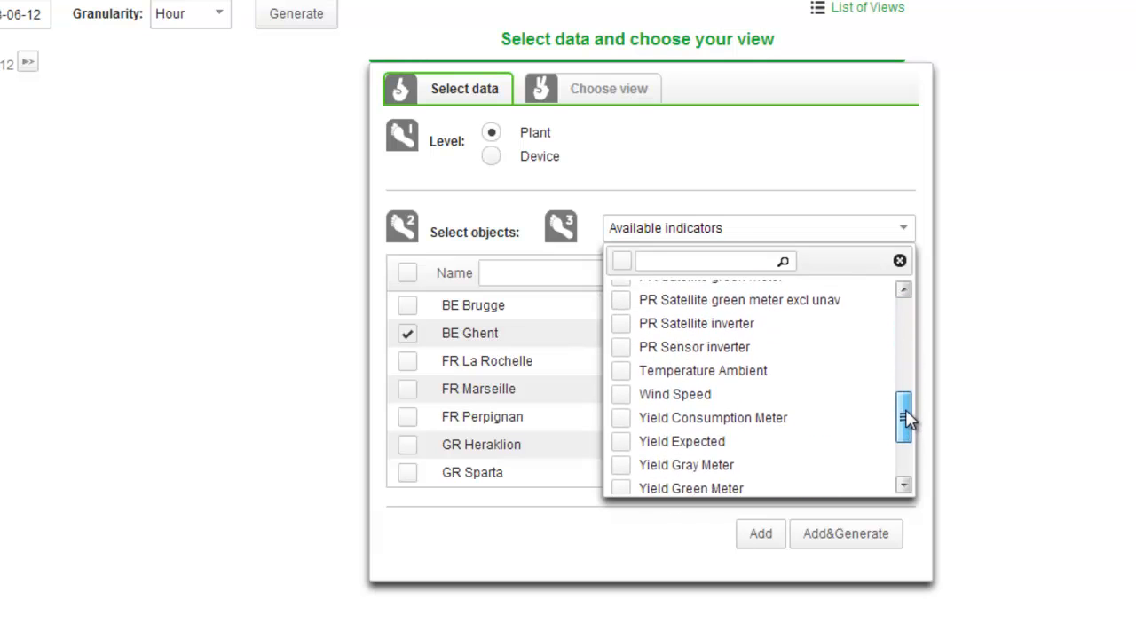
scroll("down", 3)
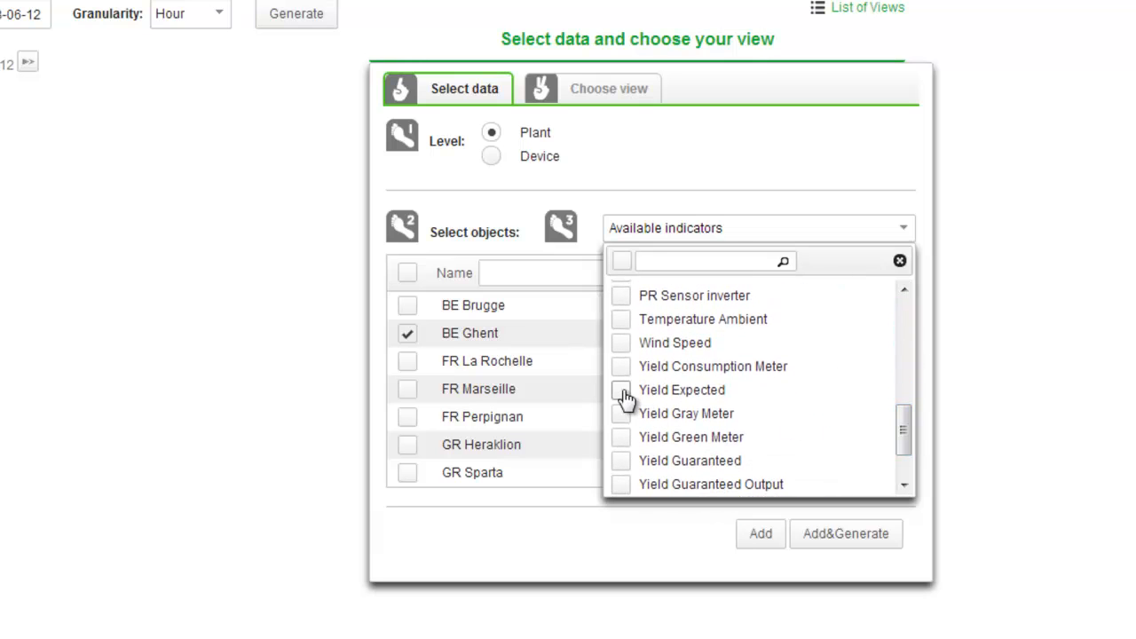
left_click(621, 390)
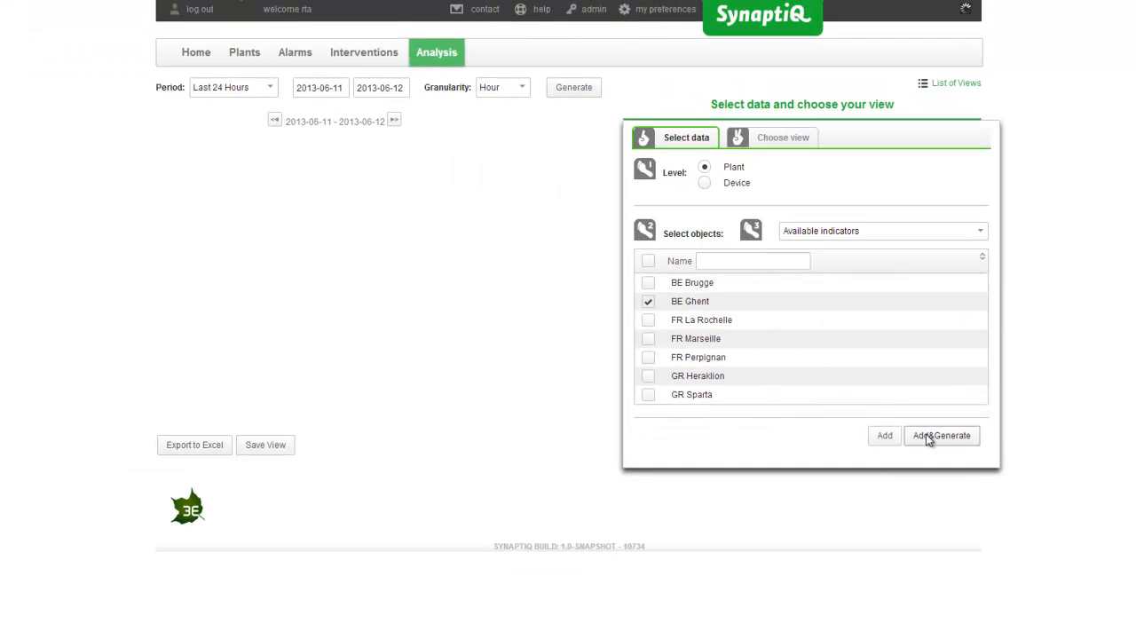
Step: Generate the monthly analysis table and BE Ghent's hourly yield/irradiation chart, browsing the results
left_click(941, 435)
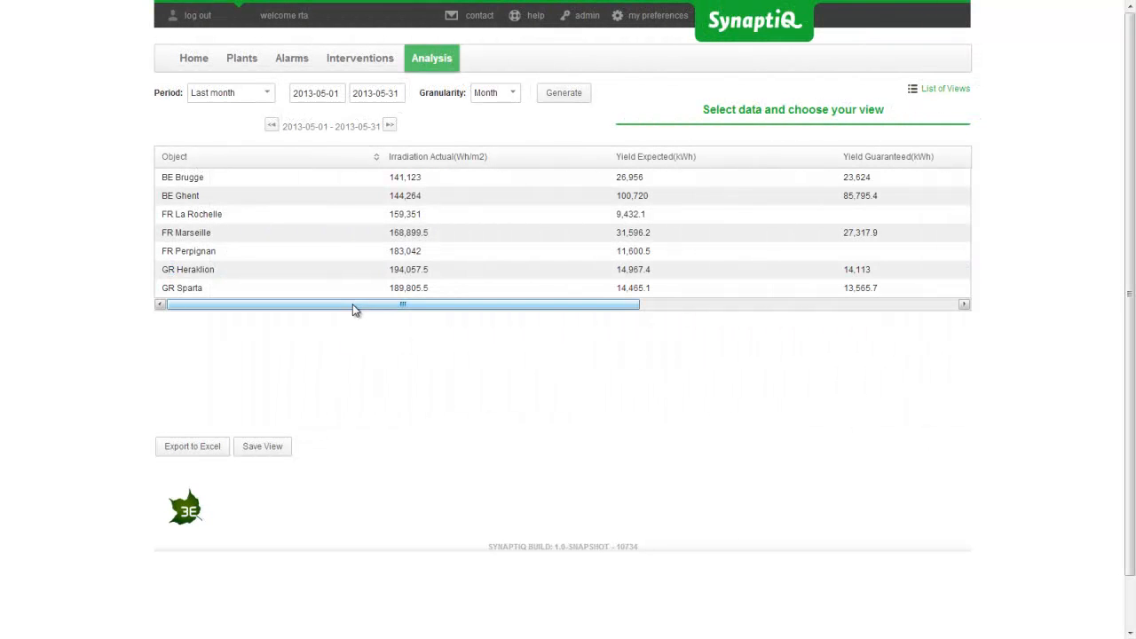
left_click_drag(402, 304, 702, 305)
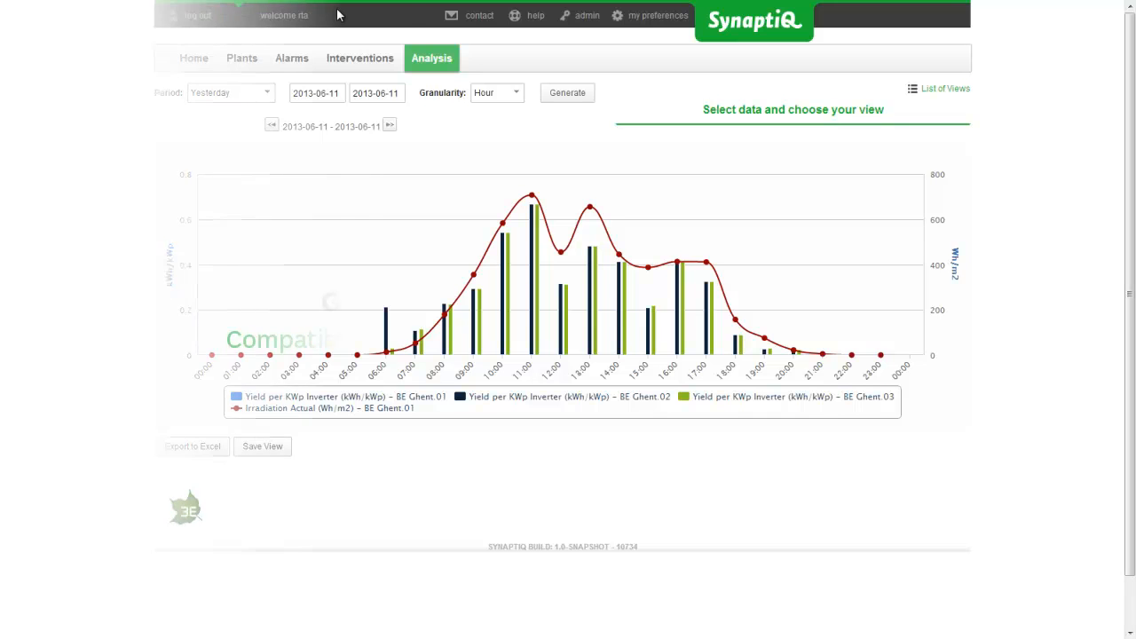
left_click(194, 58)
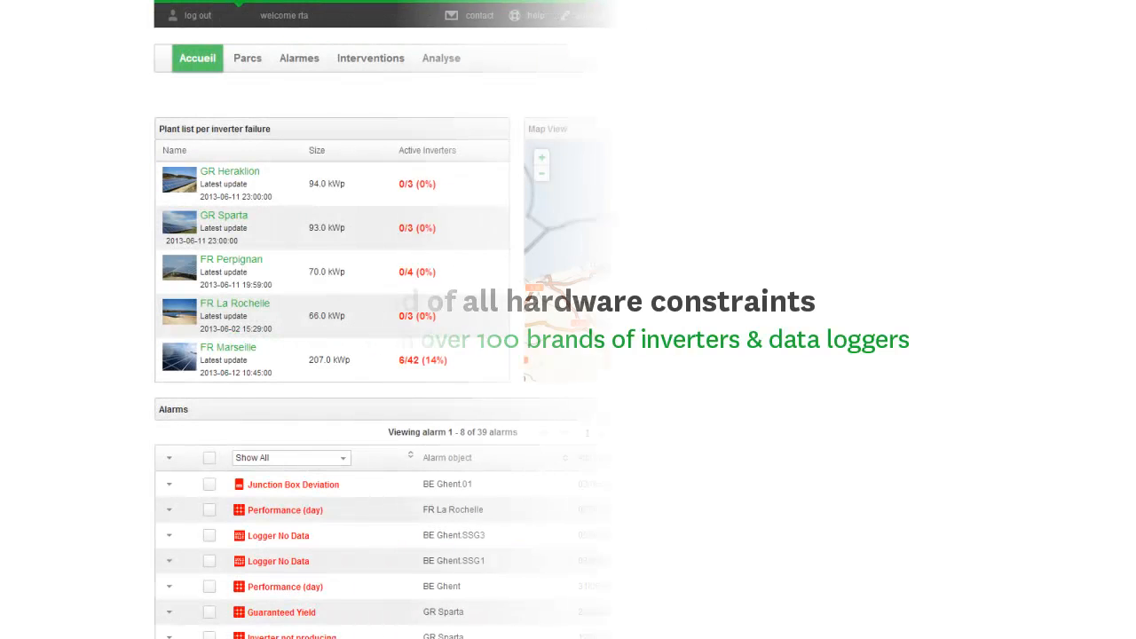